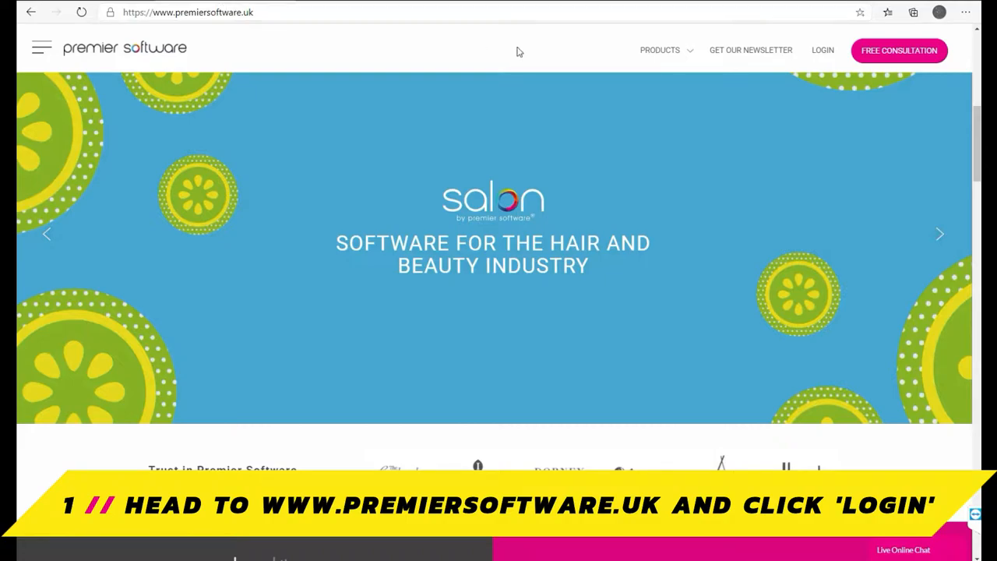
# - Open Client Login on premiersoftware.uk and sign in to Salon as Administrator
pyautogui.click(822, 50)
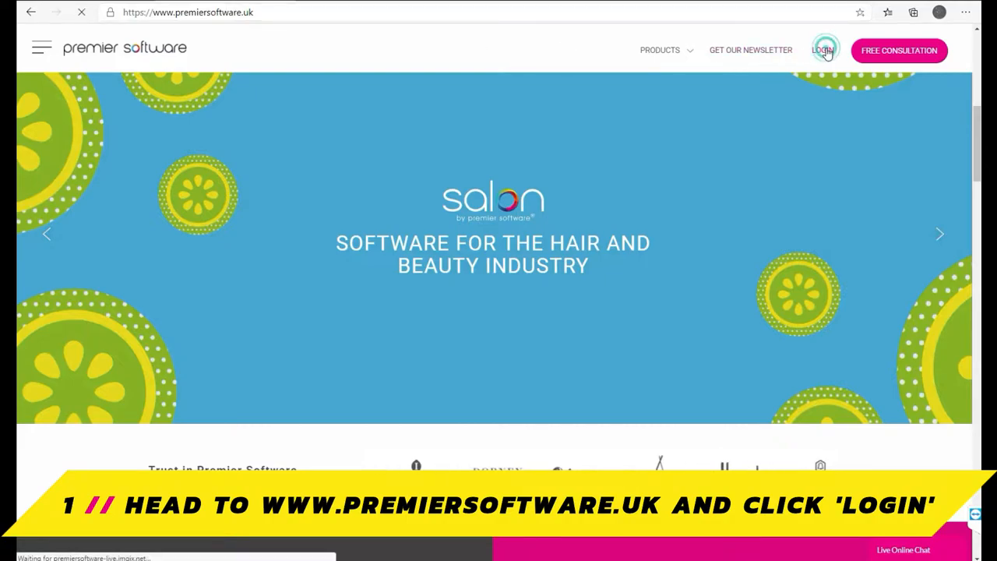
pyautogui.click(823, 50)
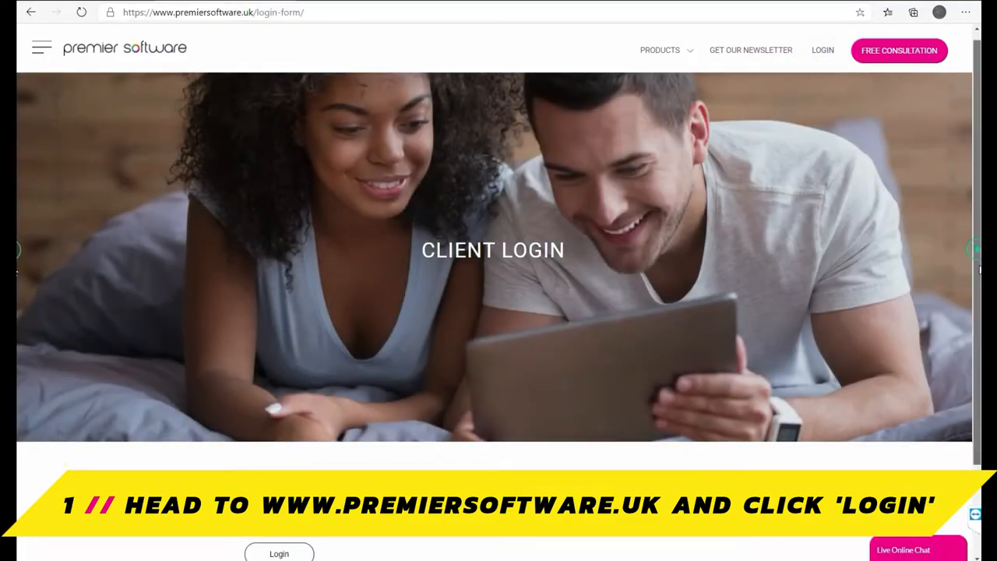
pyautogui.scroll(-3)
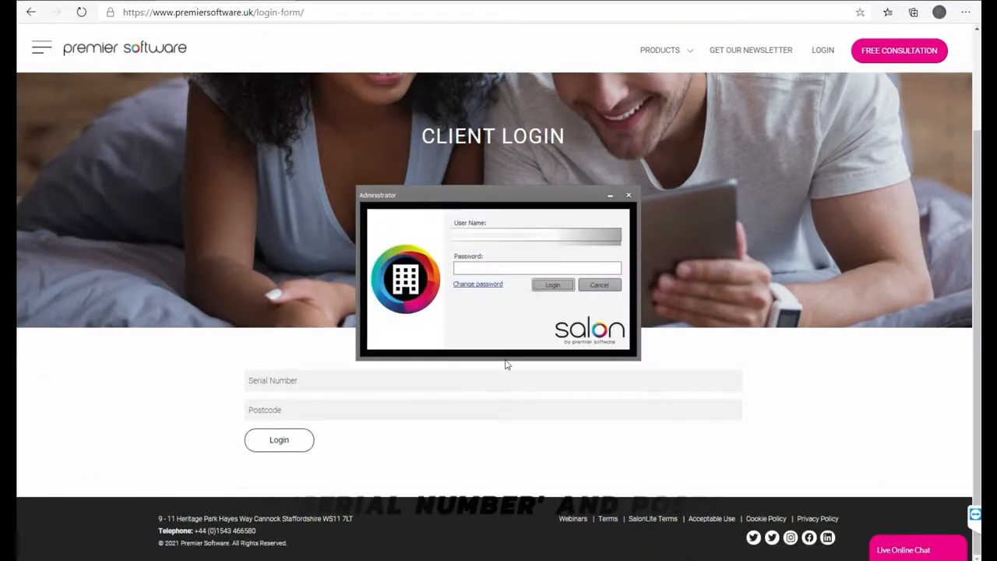
pyautogui.write('••••')
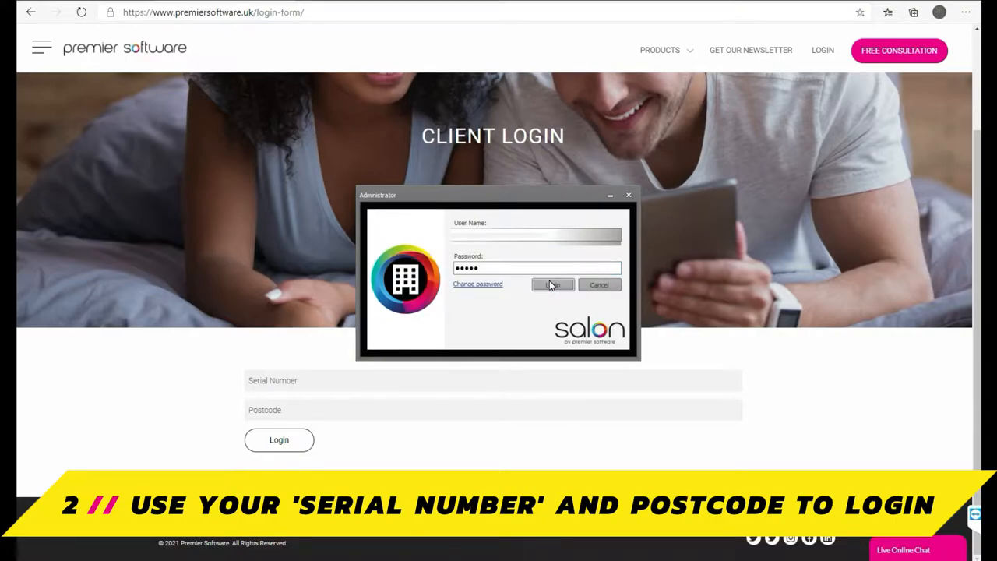
pyautogui.click(553, 284)
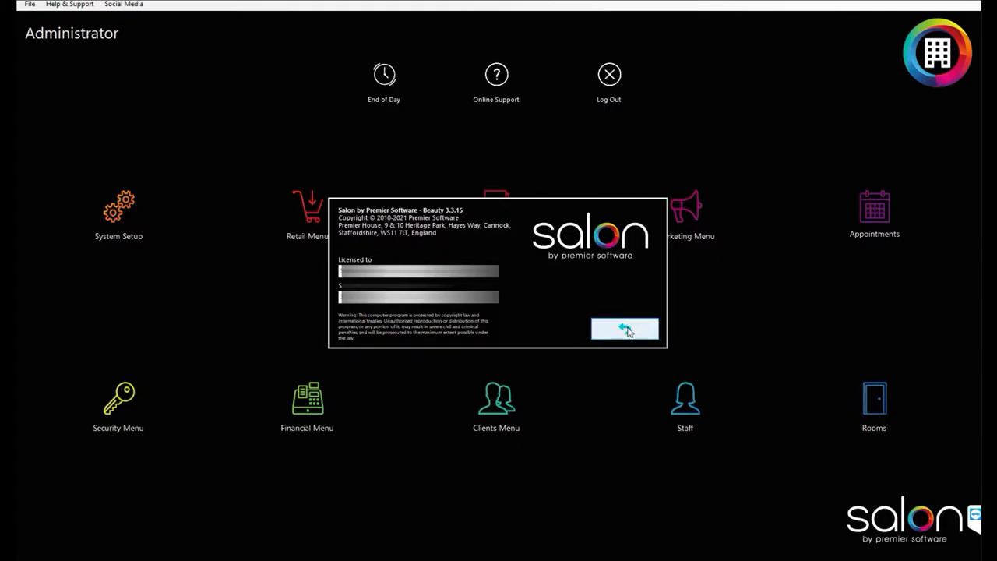
pyautogui.click(624, 328)
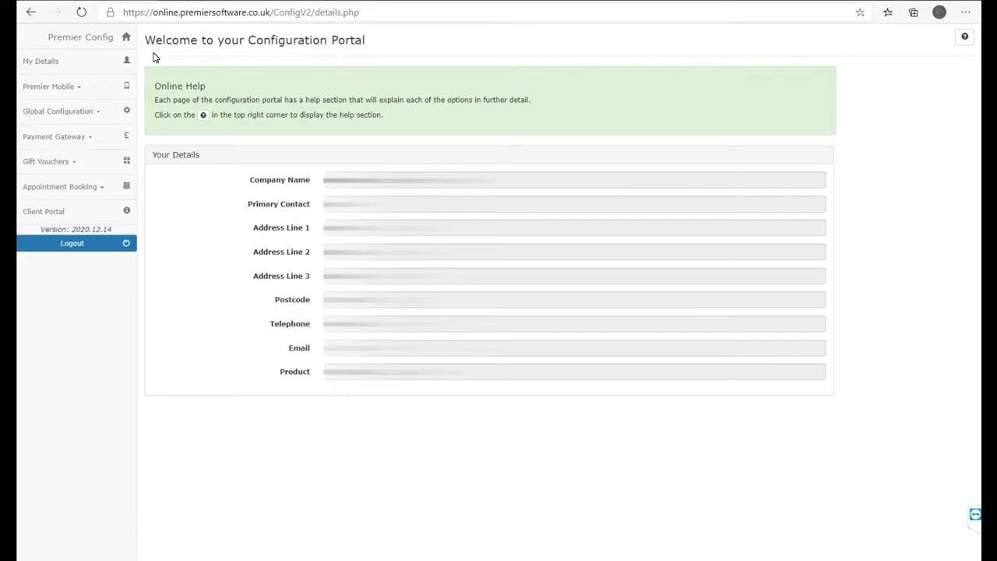
pyautogui.moveTo(78, 64)
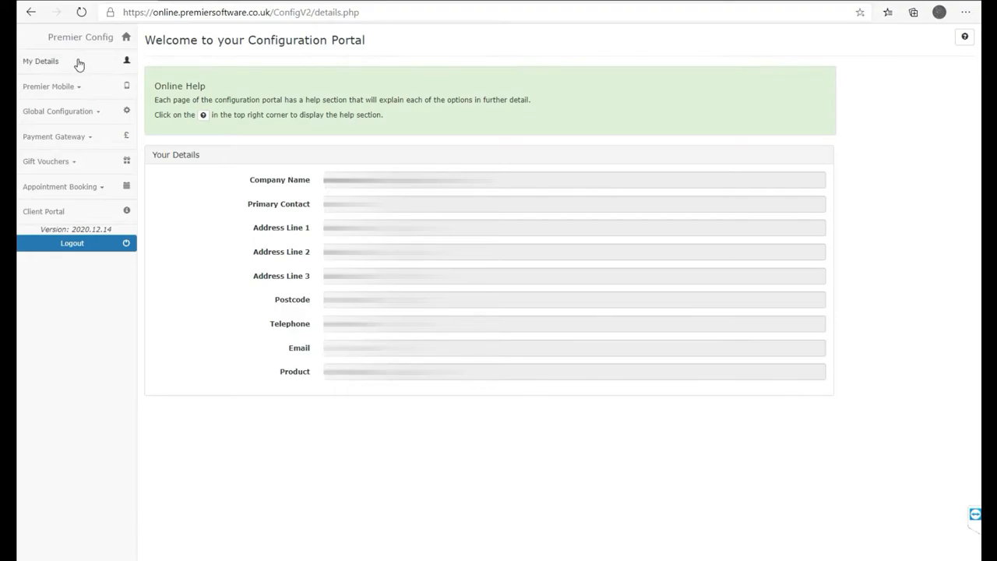
pyautogui.moveTo(71, 186)
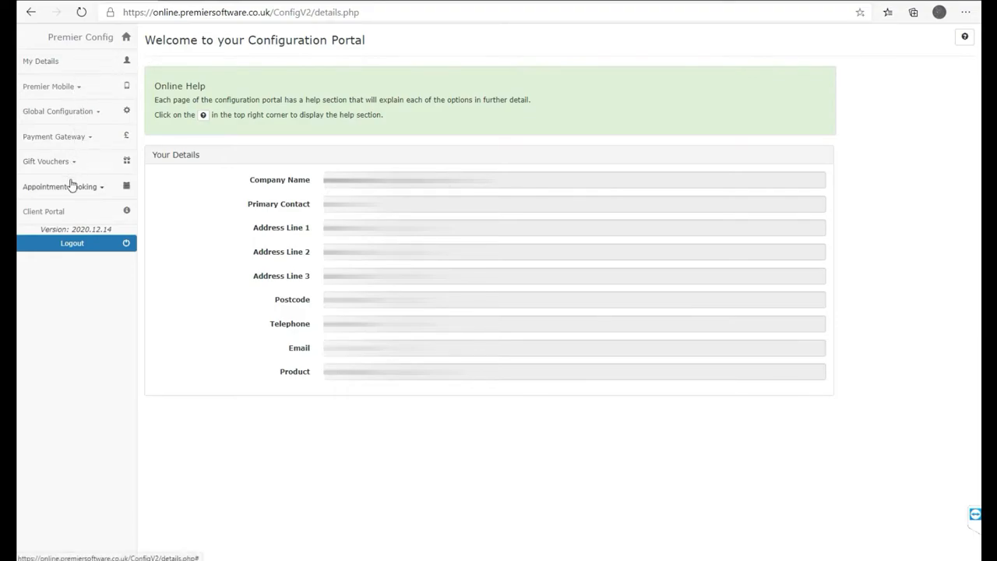
# - Open the Client Portal settings and follow the Client Portal Link URL
pyautogui.click(43, 211)
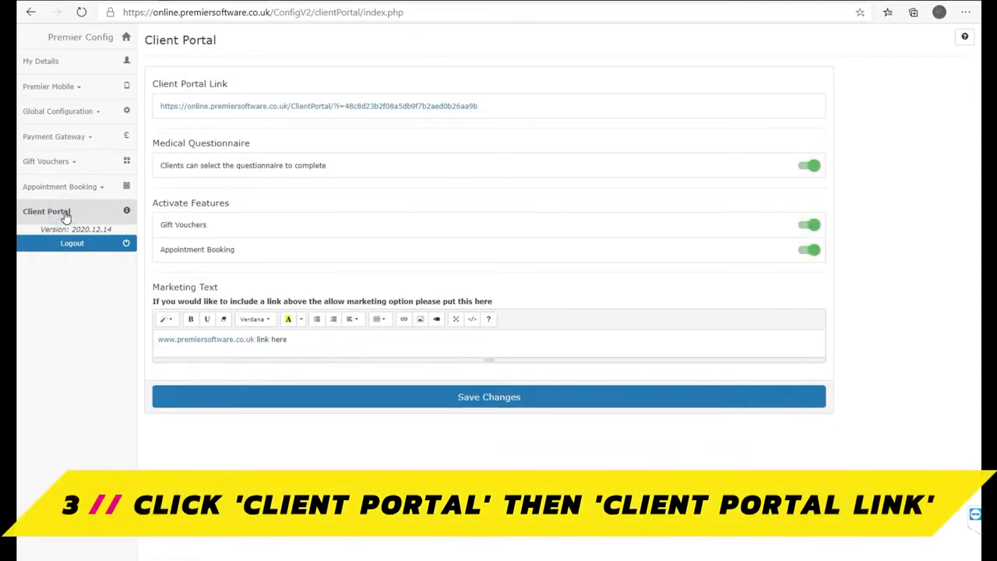
pyautogui.moveTo(232, 109)
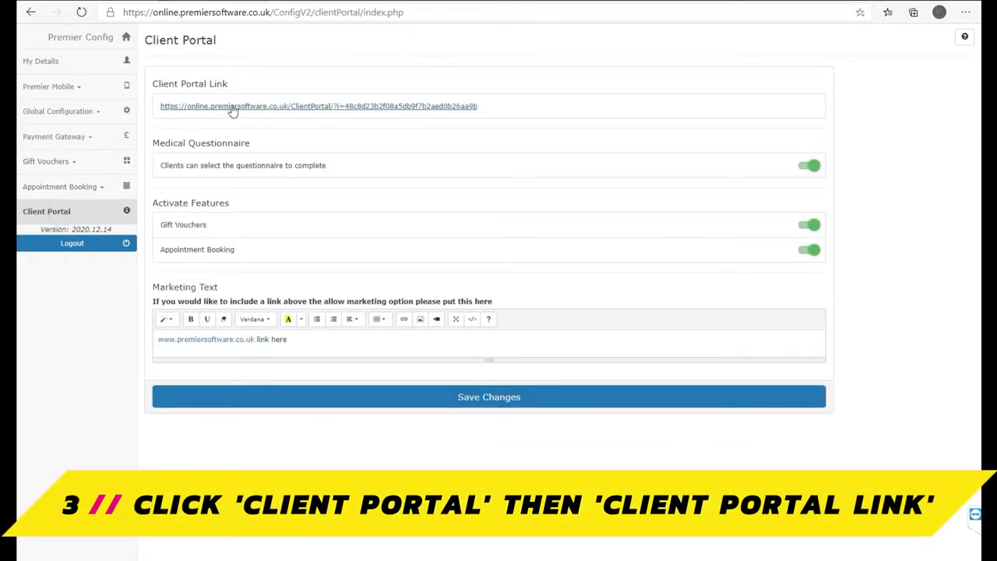
pyautogui.click(318, 106)
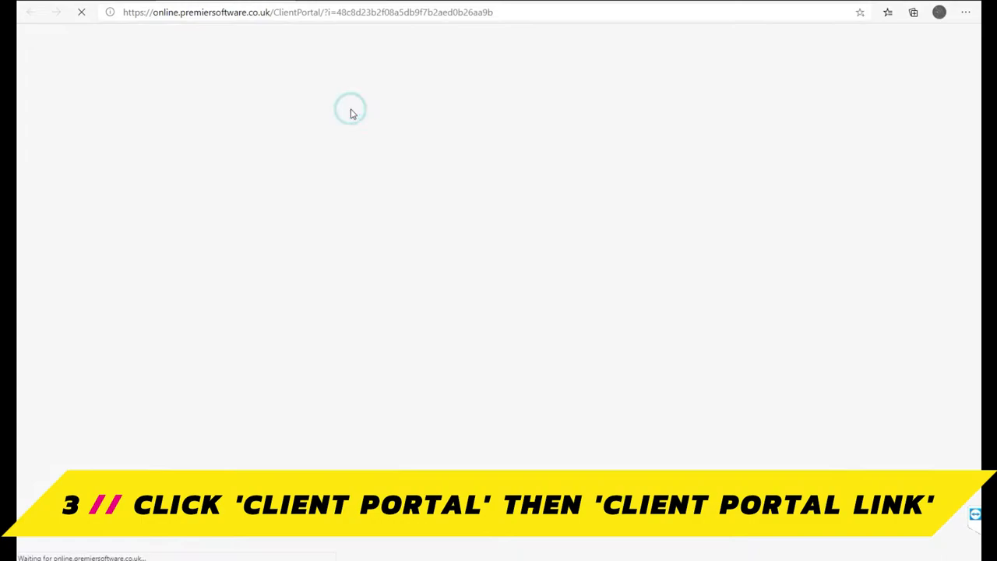
# - Choose the site and sign in to the portal with the client's password
pyautogui.click(549, 84)
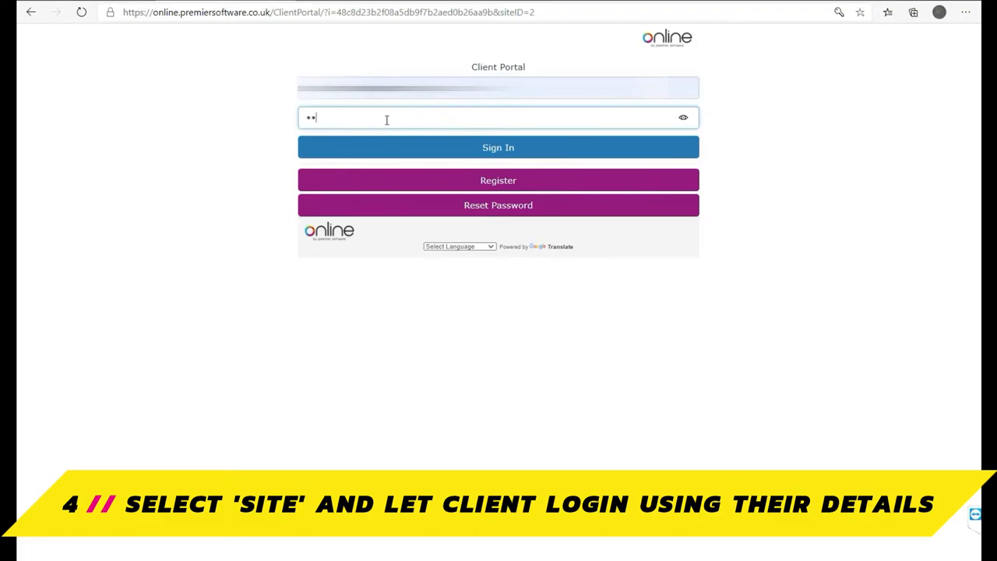
pyautogui.write('password')
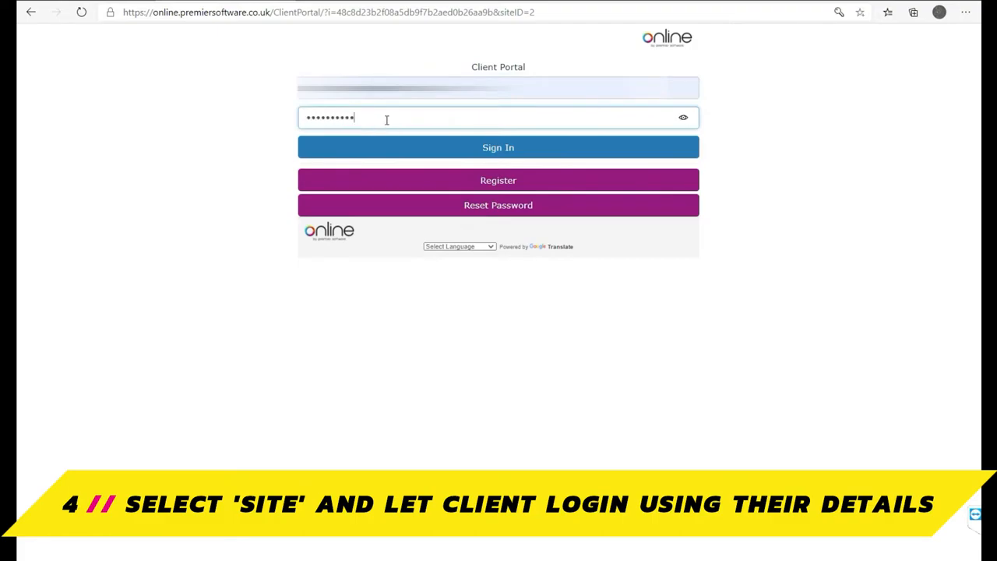
pyautogui.click(498, 147)
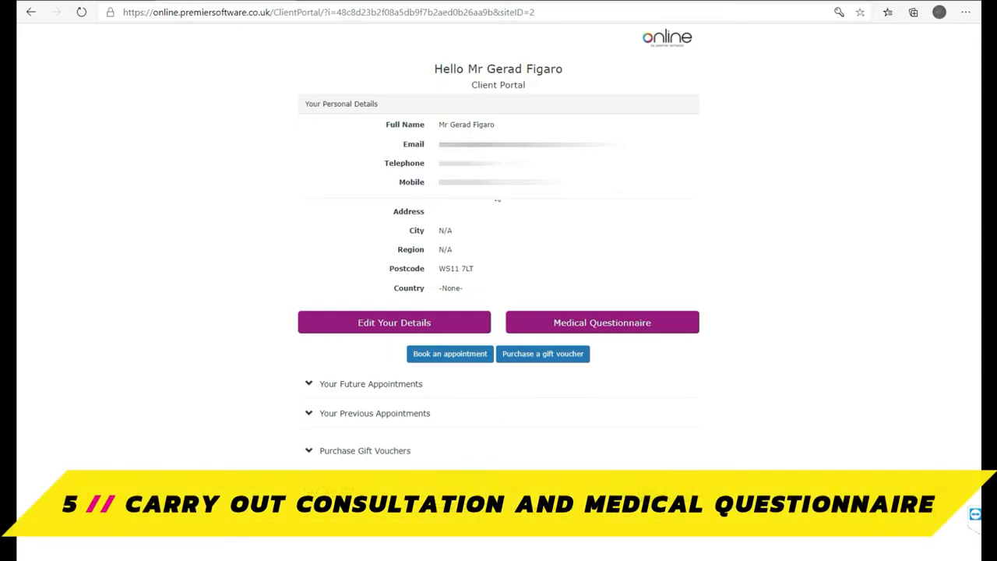
# - Begin the General Medical Questions questionnaire and scroll down to its Signature box
pyautogui.click(602, 322)
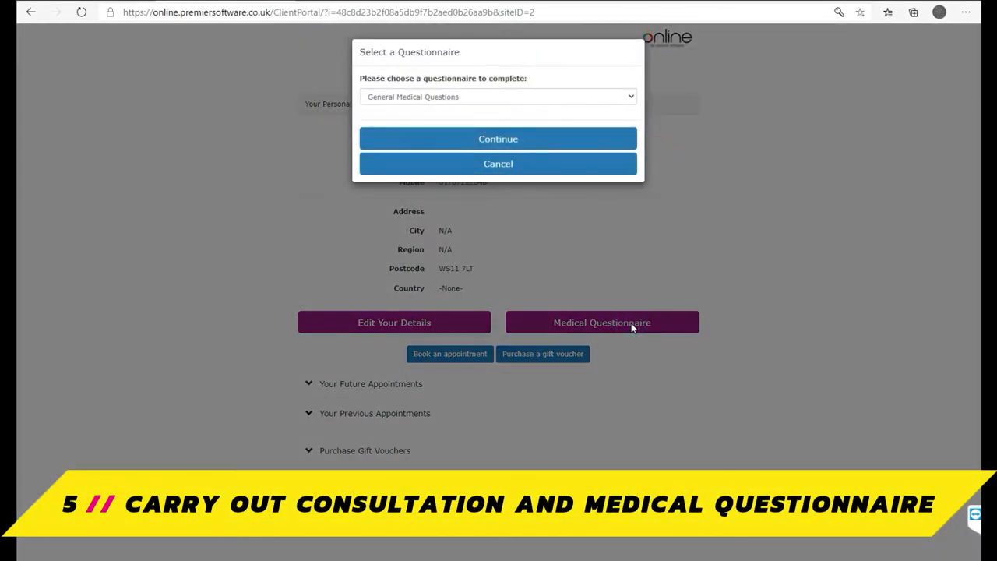
pyautogui.moveTo(498, 139)
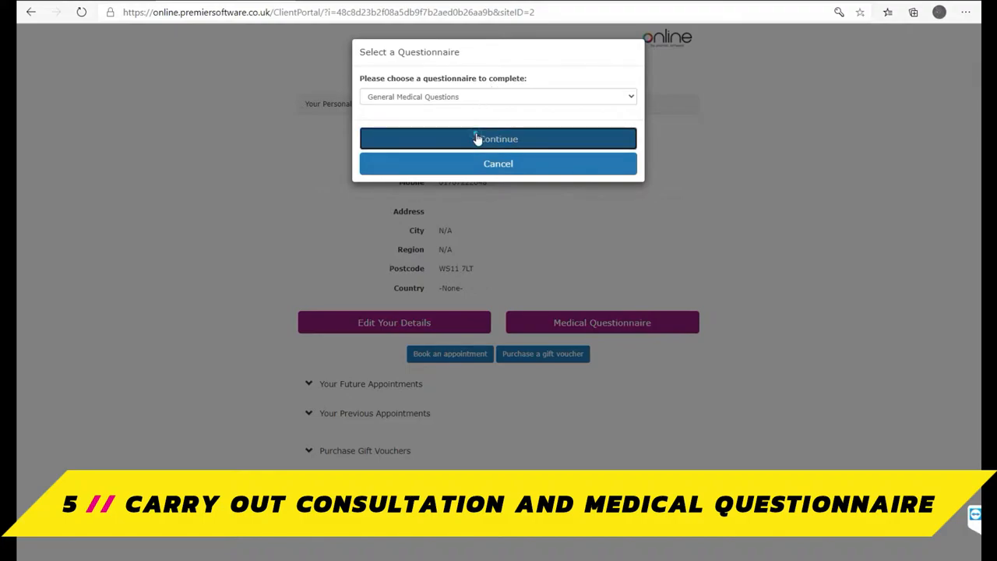
pyautogui.click(498, 139)
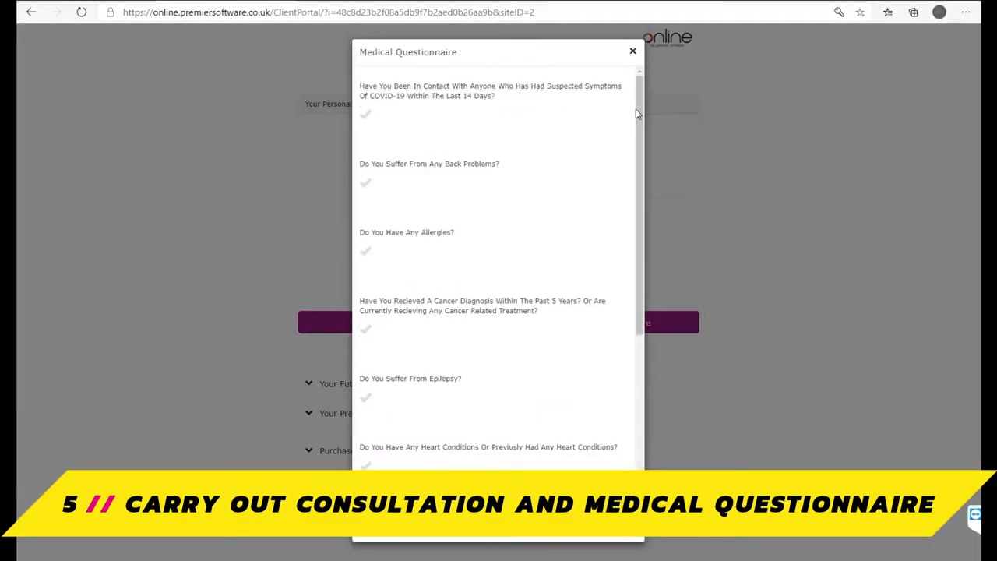
pyautogui.scroll(-3)
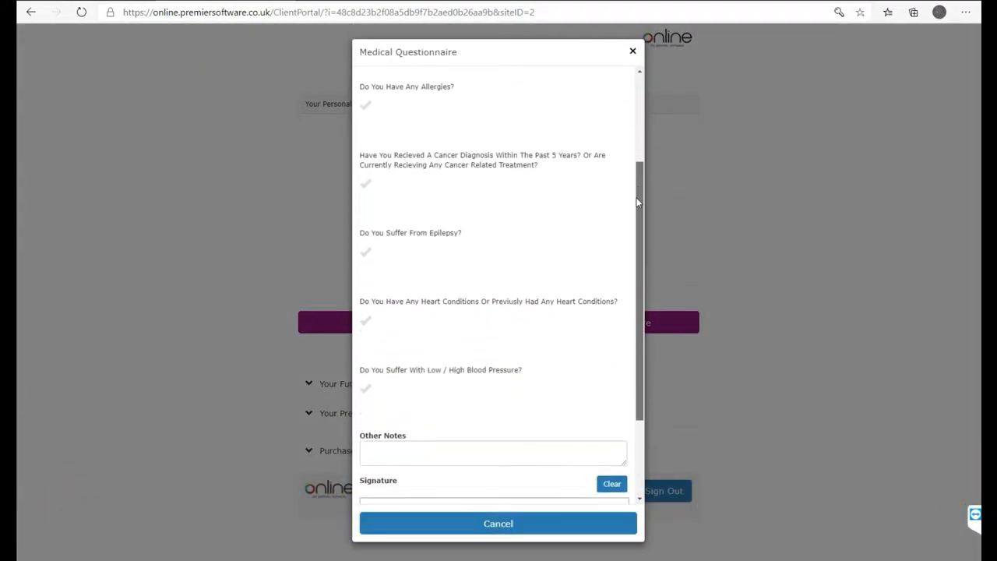
pyautogui.scroll(-3)
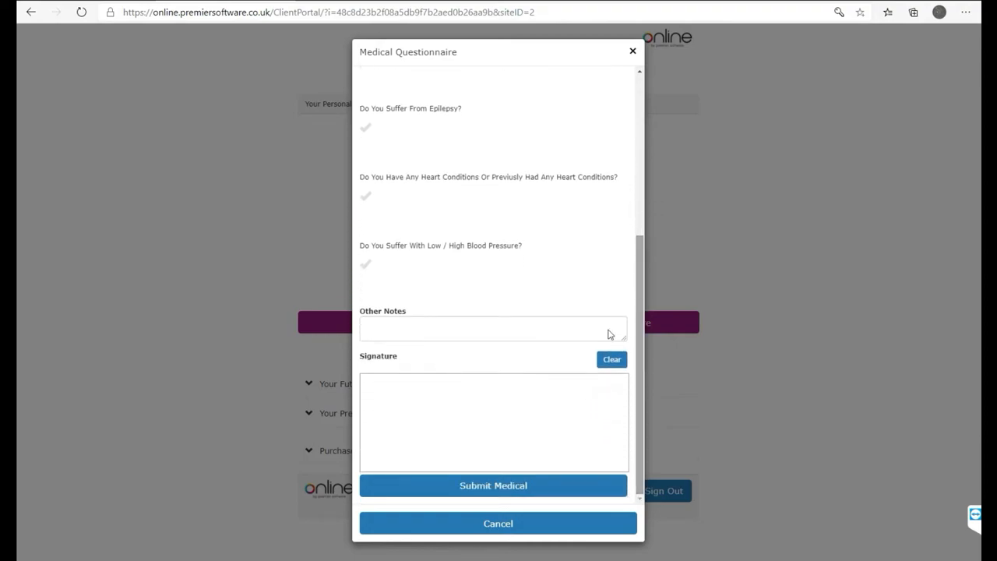
pyautogui.moveTo(457, 403)
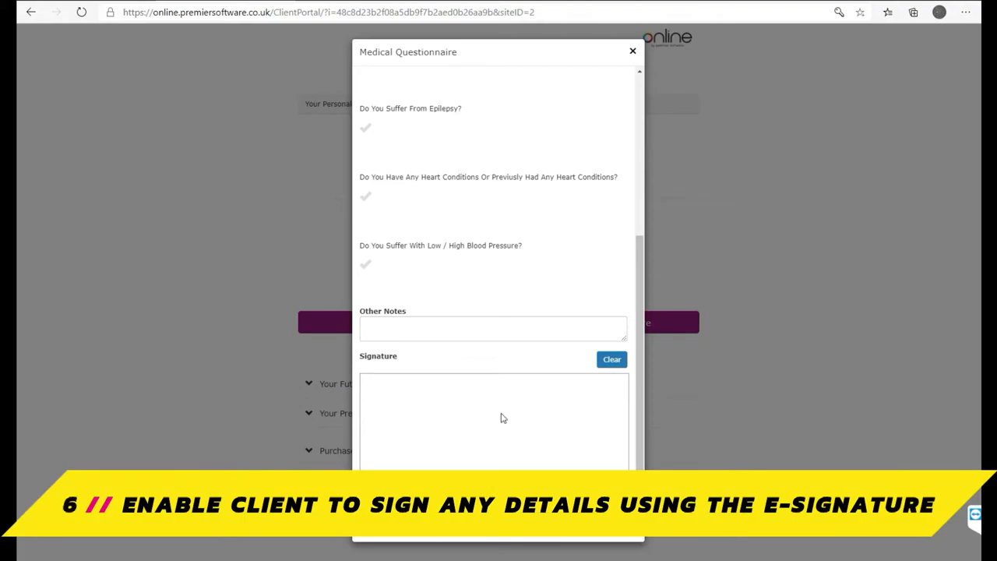
pyautogui.moveTo(575, 398)
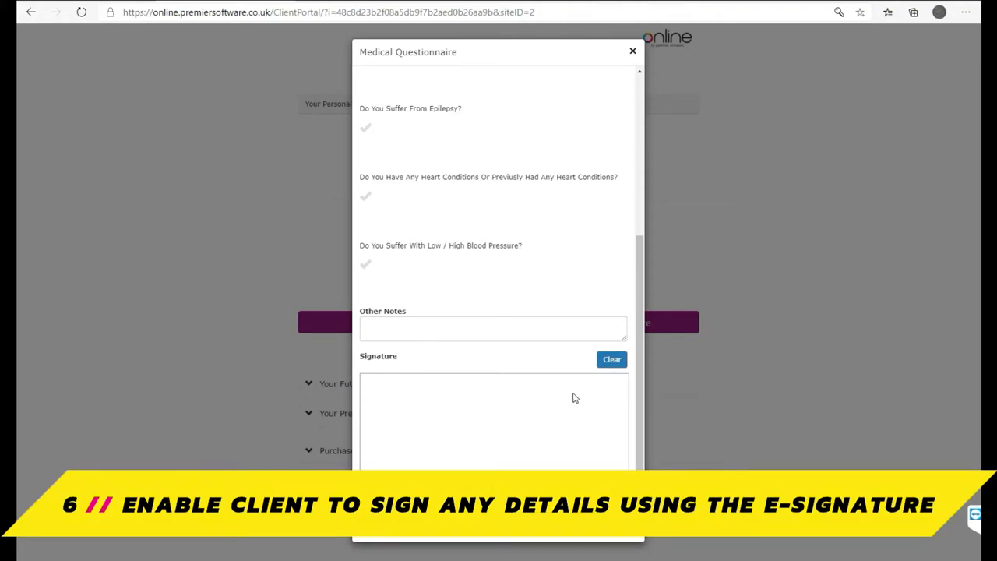
pyautogui.moveTo(404, 395)
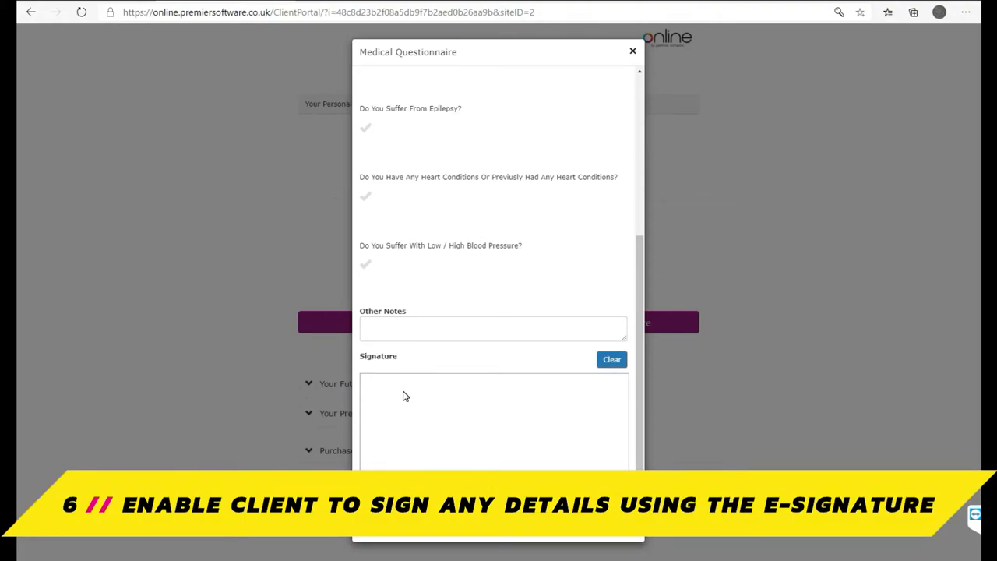
# - Draw the client's signature and submit the General Medical Questions form
pyautogui.moveTo(402, 386); pyautogui.dragTo(412, 424)
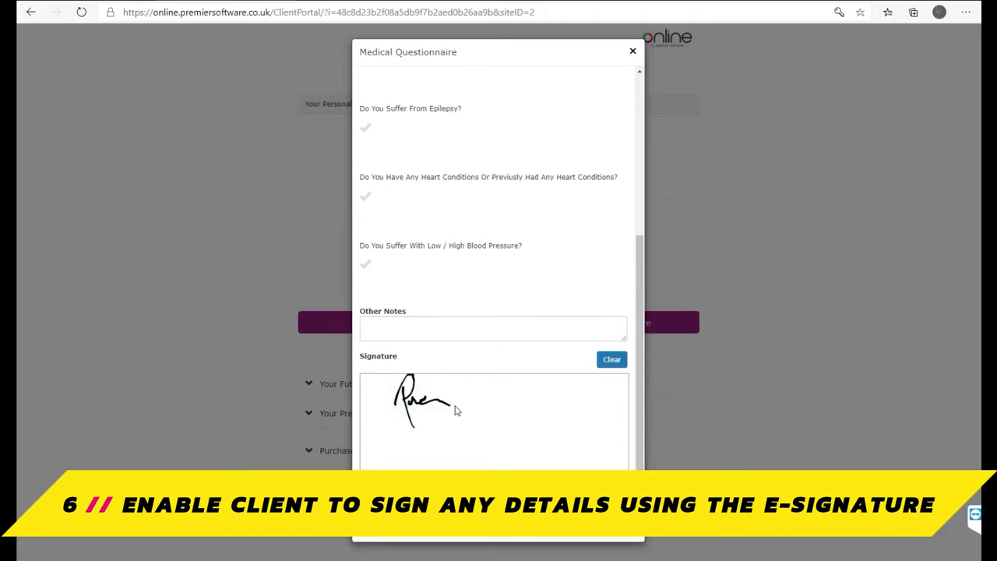
pyautogui.moveTo(452, 409); pyautogui.dragTo(479, 405)
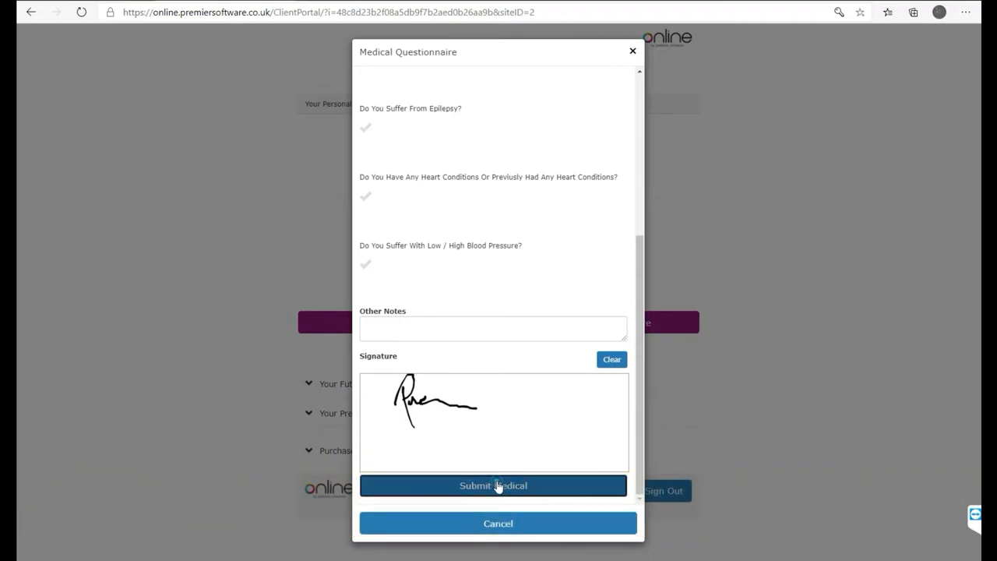
pyautogui.click(492, 485)
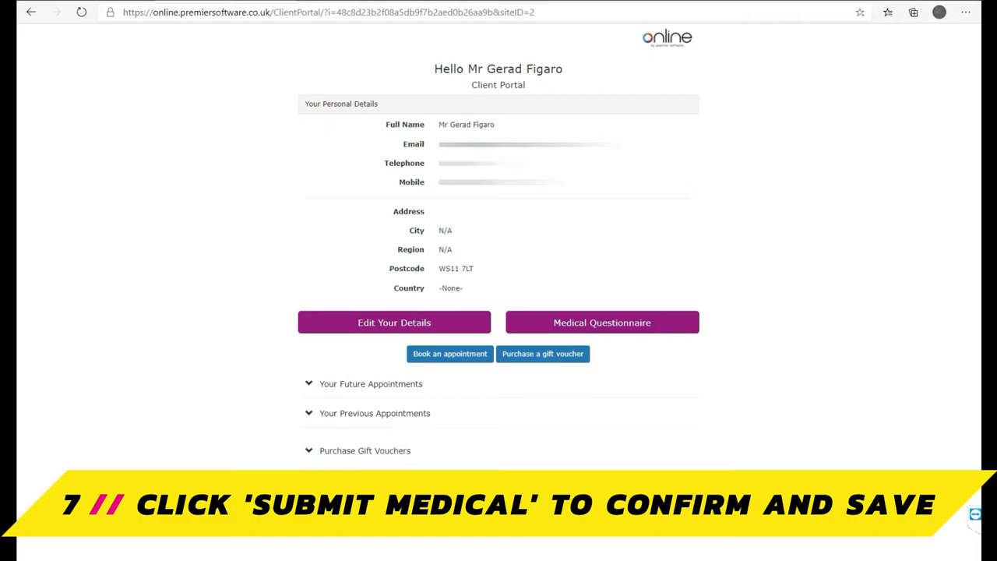
pyautogui.click(39, 61)
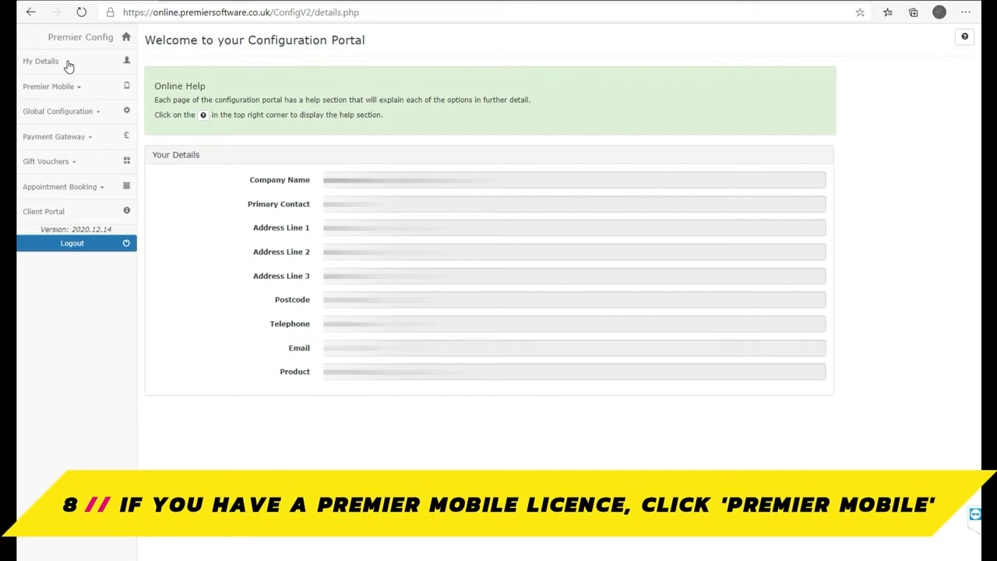
pyautogui.moveTo(62, 86)
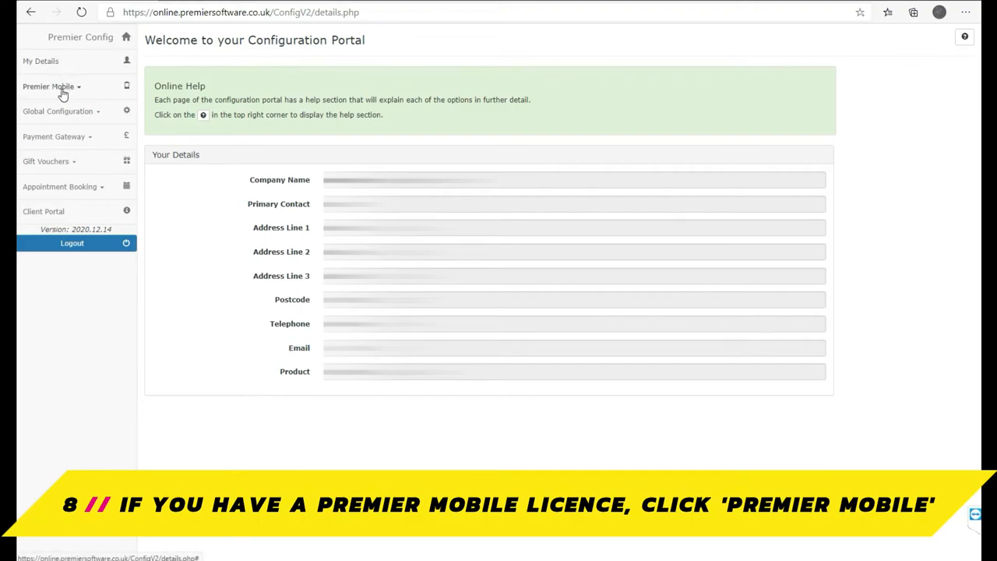
# - Open Premier Mobile Details and follow the Premier Mobile Client Consultation link
pyautogui.click(52, 85)
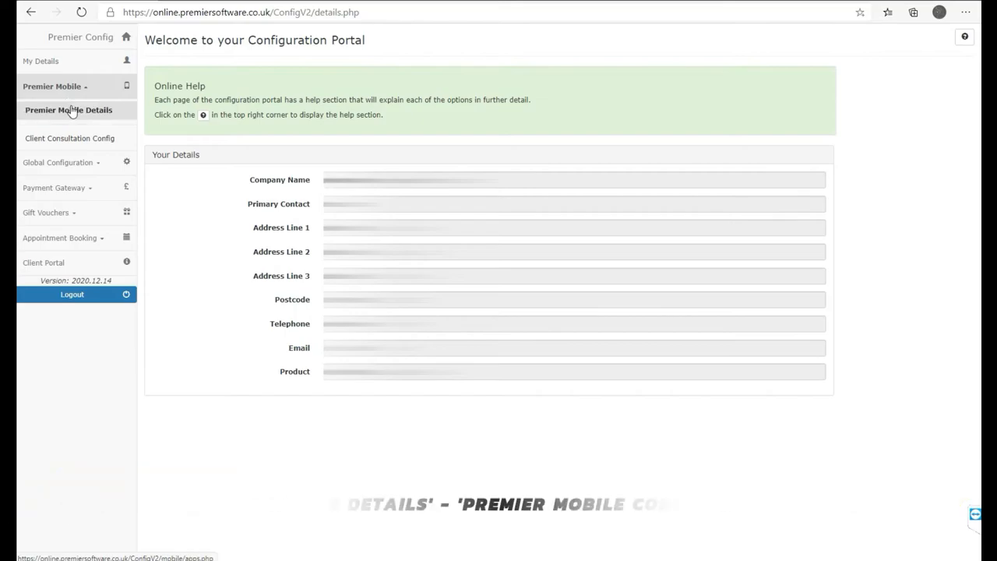
pyautogui.click(69, 110)
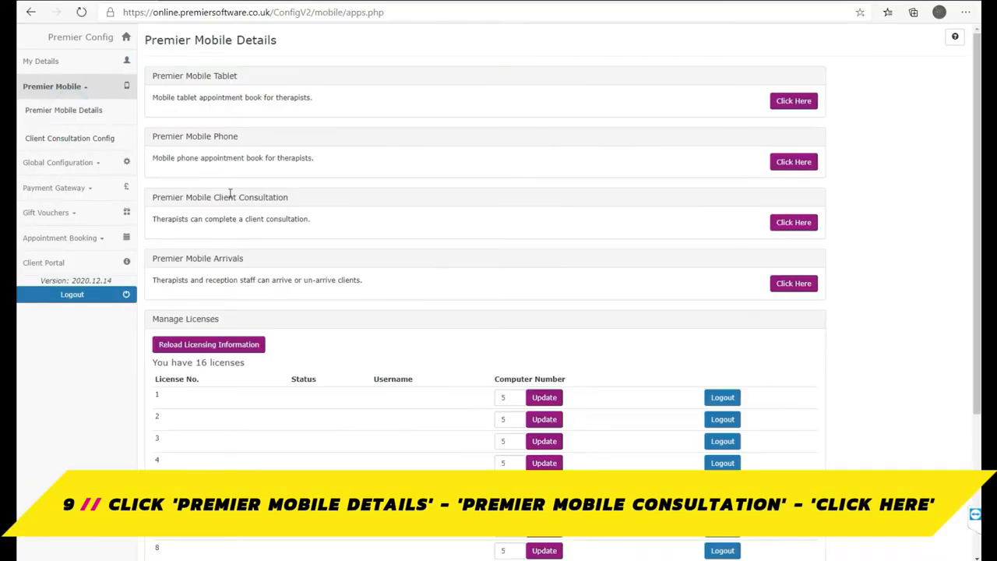
pyautogui.click(793, 222)
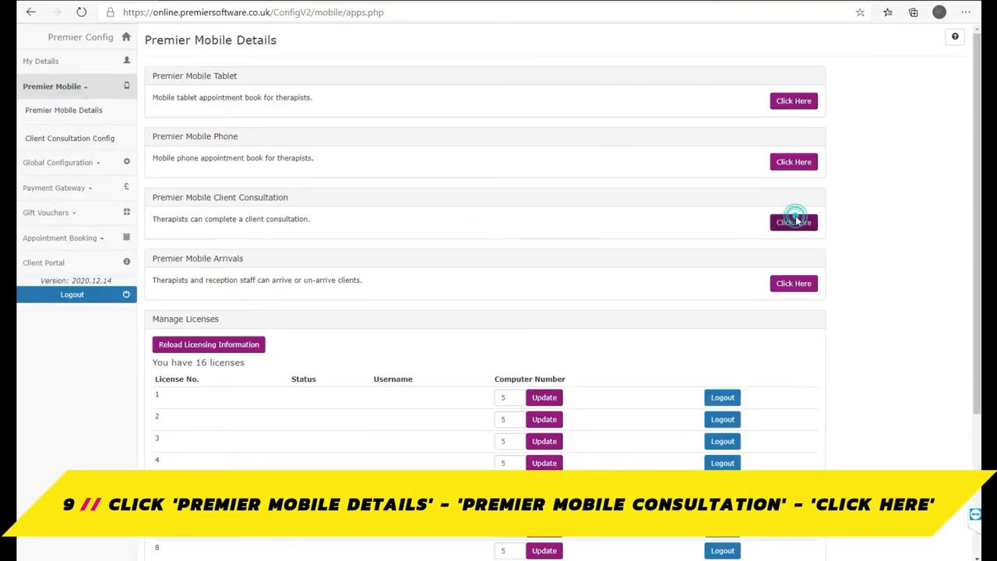
pyautogui.click(793, 222)
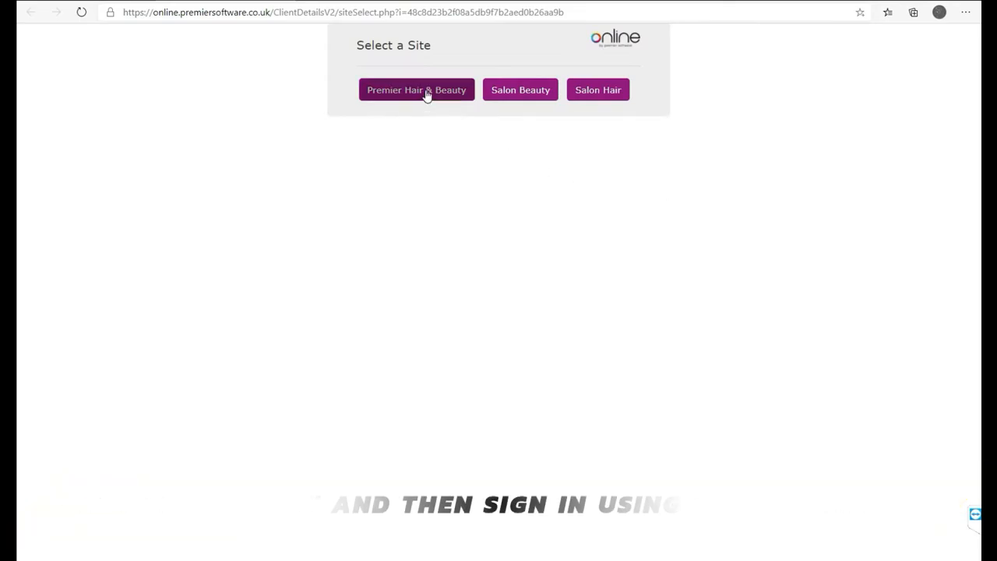
# - Choose the Premier Hair & Beauty site and sign in with username and password
pyautogui.click(416, 90)
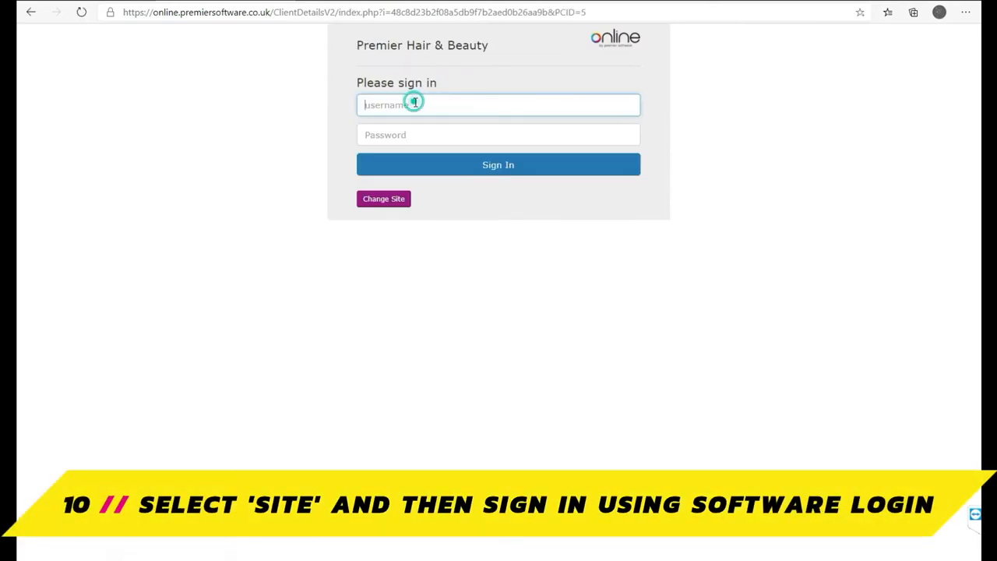
pyautogui.click(498, 165)
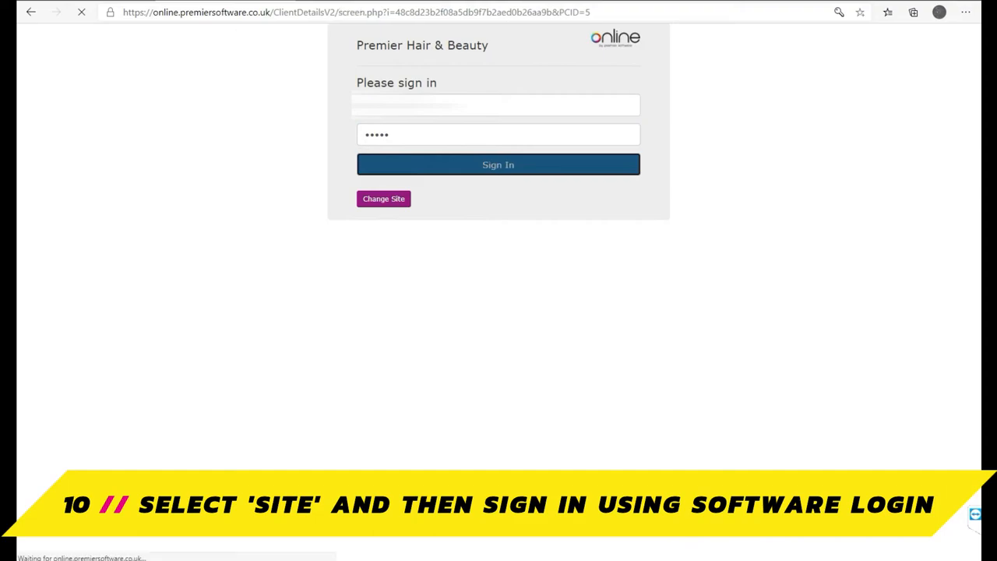
pyautogui.click(498, 164)
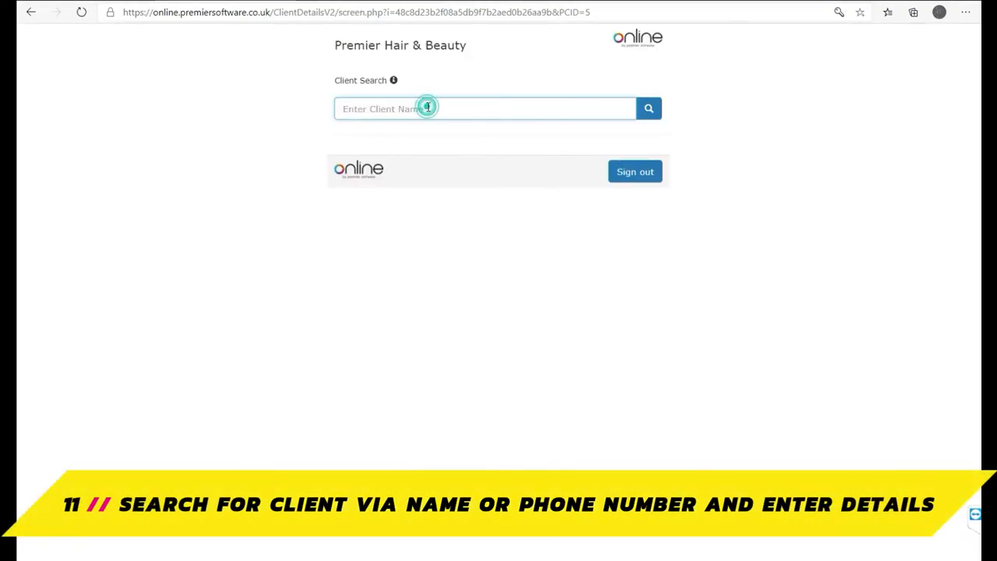
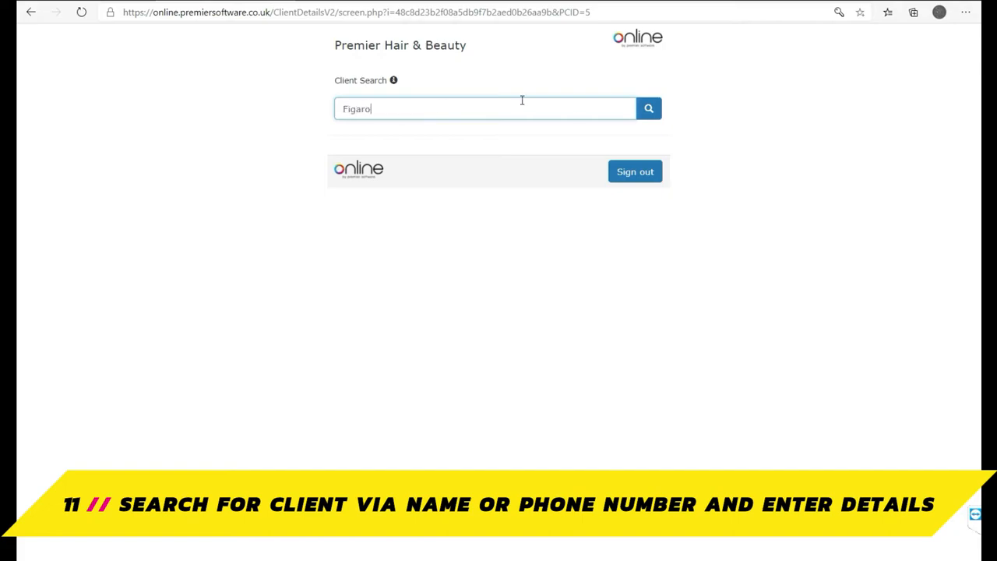
pyautogui.click(648, 108)
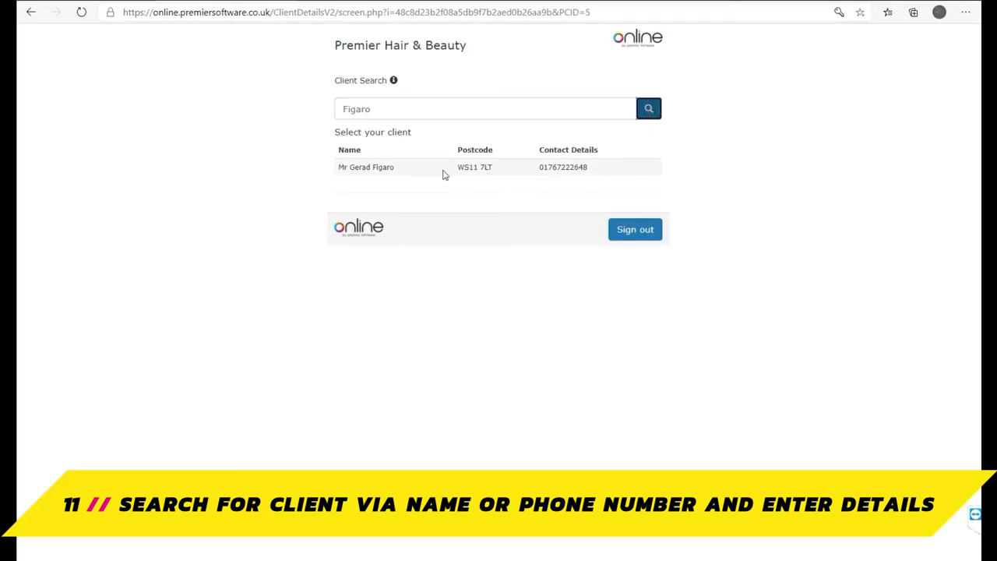
pyautogui.click(366, 167)
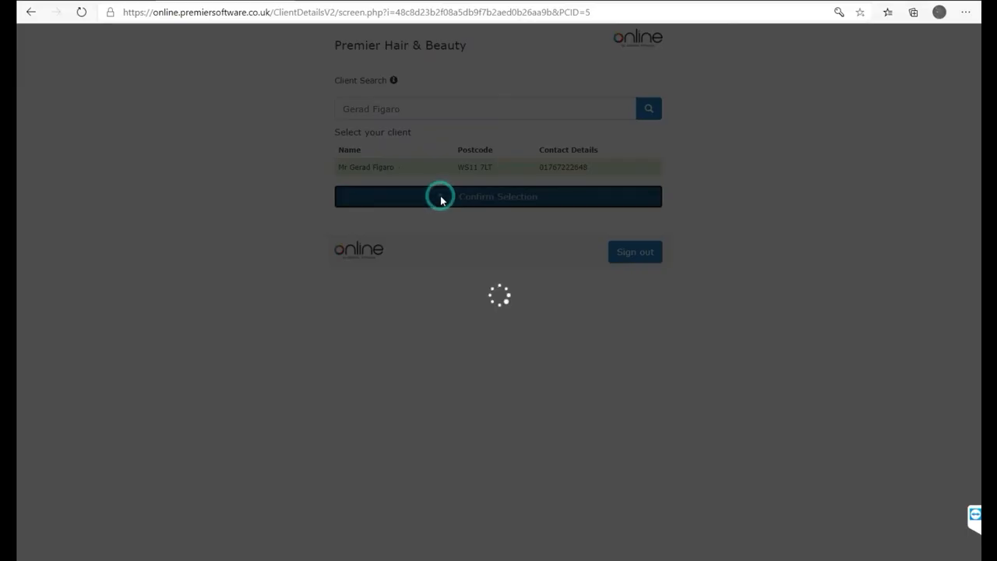
pyautogui.click(497, 196)
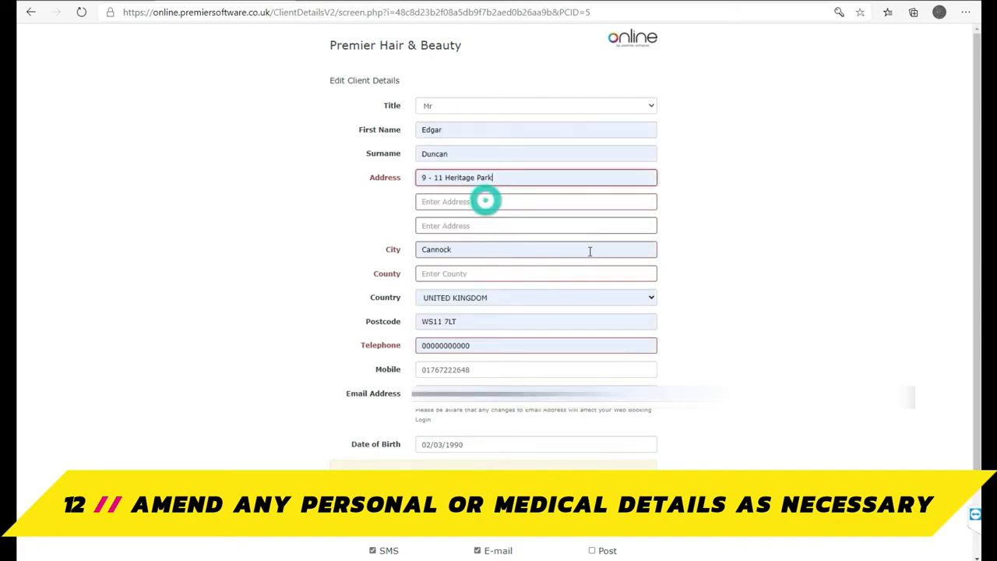
# - Submit the Edit Client Details form via Update Details and Continue
pyautogui.scroll(-3)
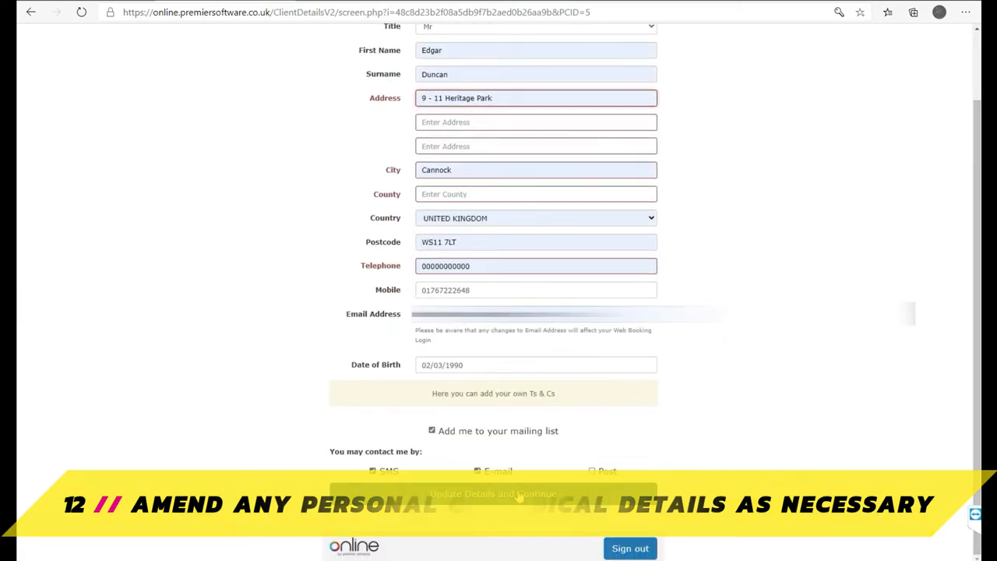
pyautogui.click(493, 493)
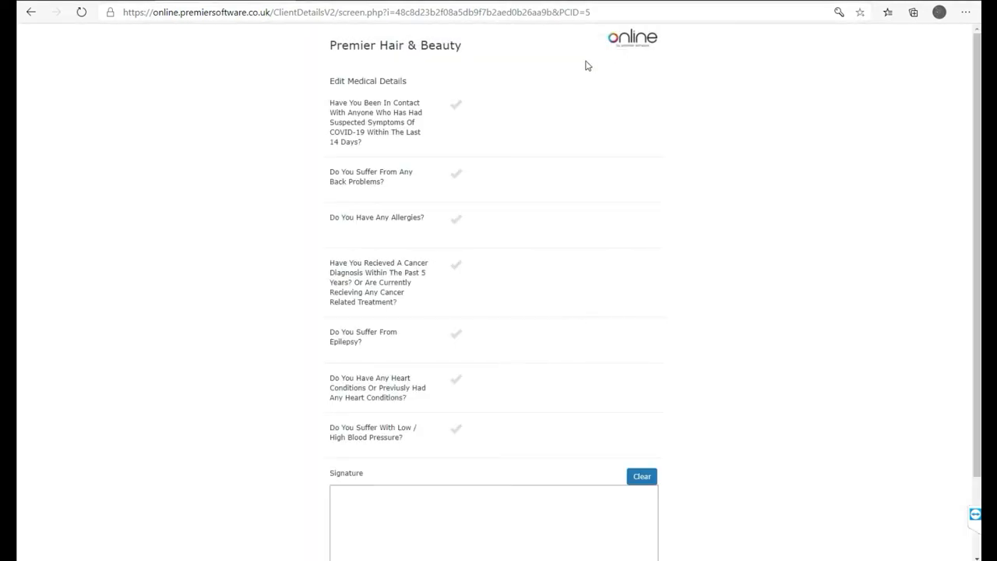
pyautogui.moveTo(18, 346)
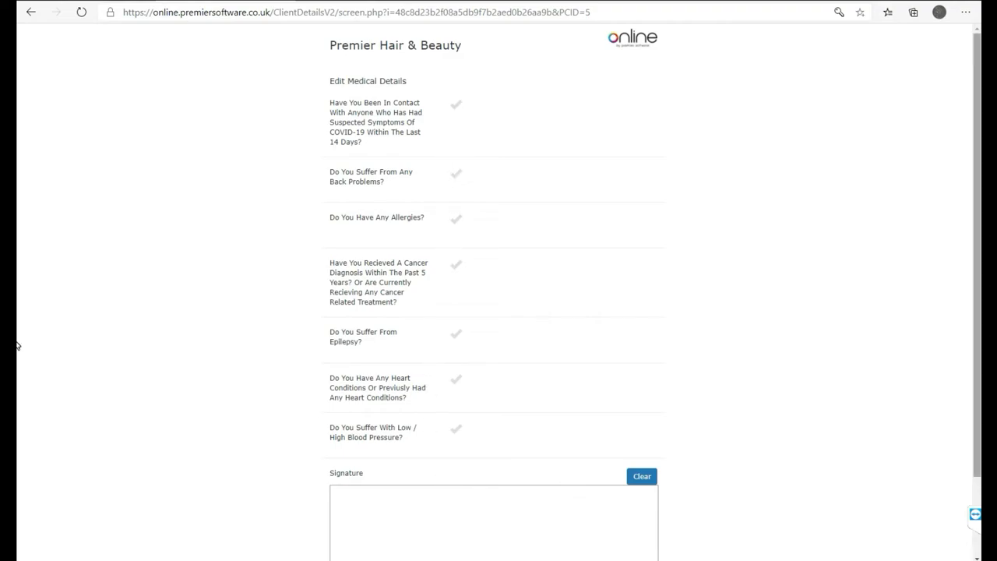
# - Draw the client's signature in the Edit Medical Details Signature box
pyautogui.scroll(-3)
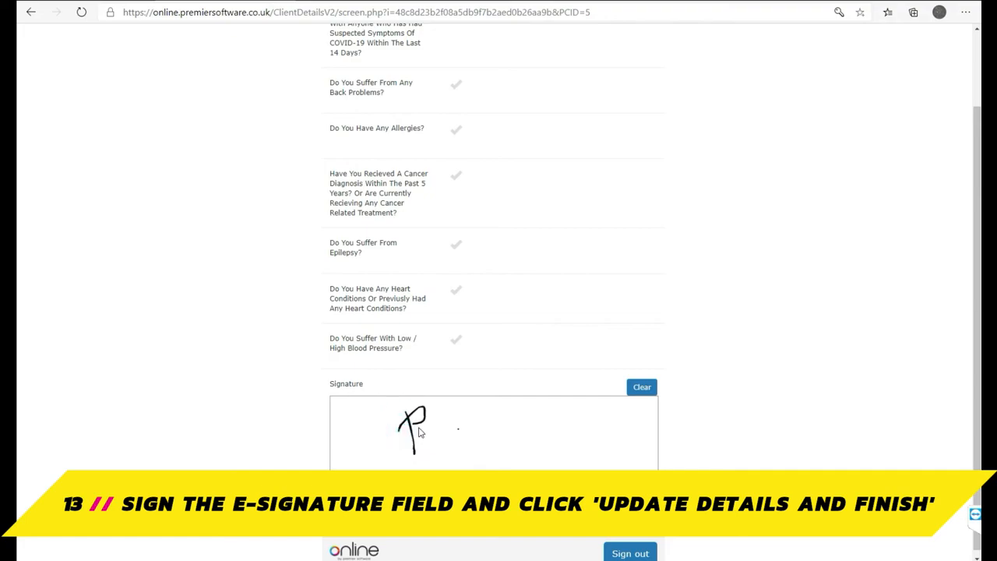
pyautogui.moveTo(421, 433); pyautogui.dragTo(495, 429)
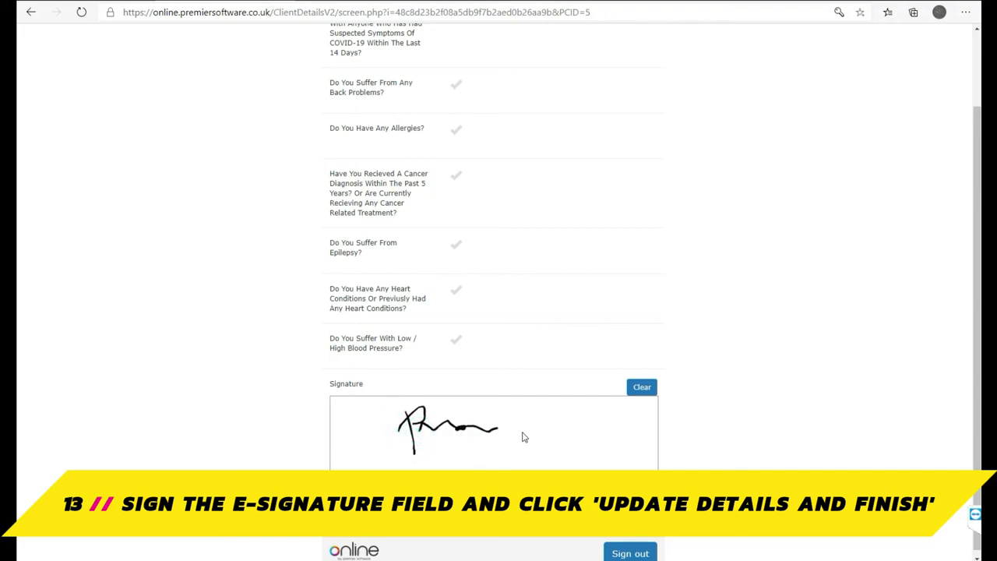